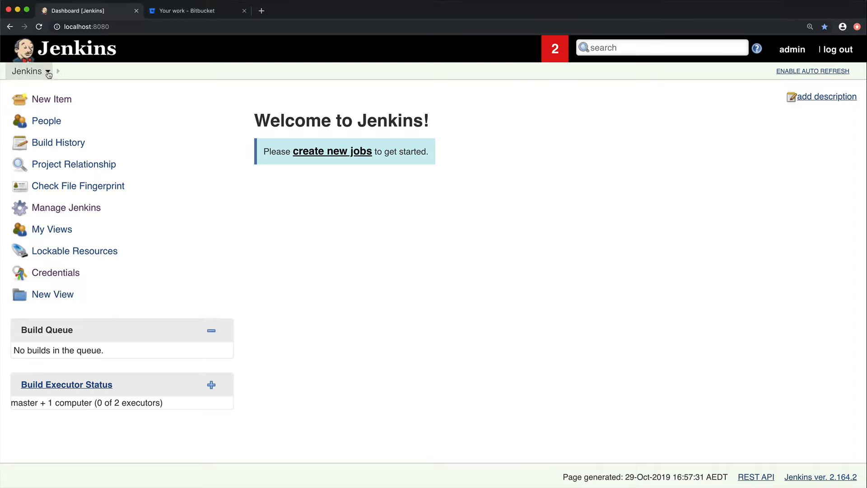
Step: Install the Bitbucket Server Integration plugin without restart, then return to the dashboard
{"action": "left_click", "coordinate": [44, 71]}
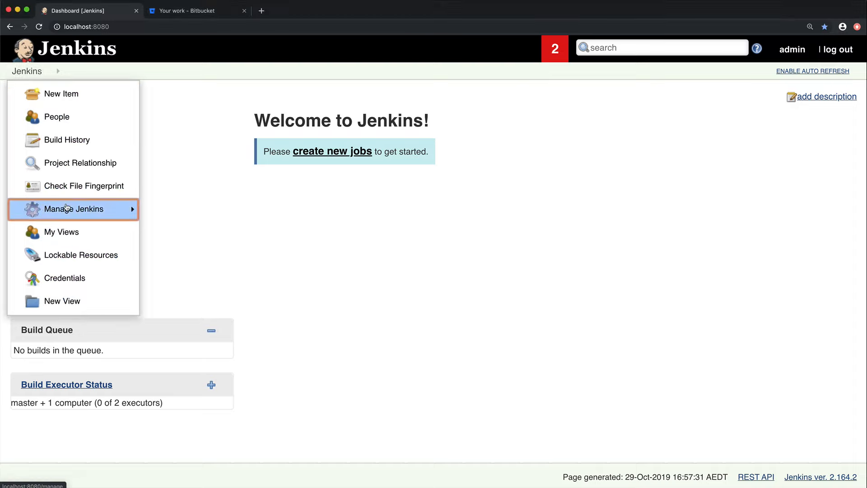
{"action": "left_click", "coordinate": [74, 209]}
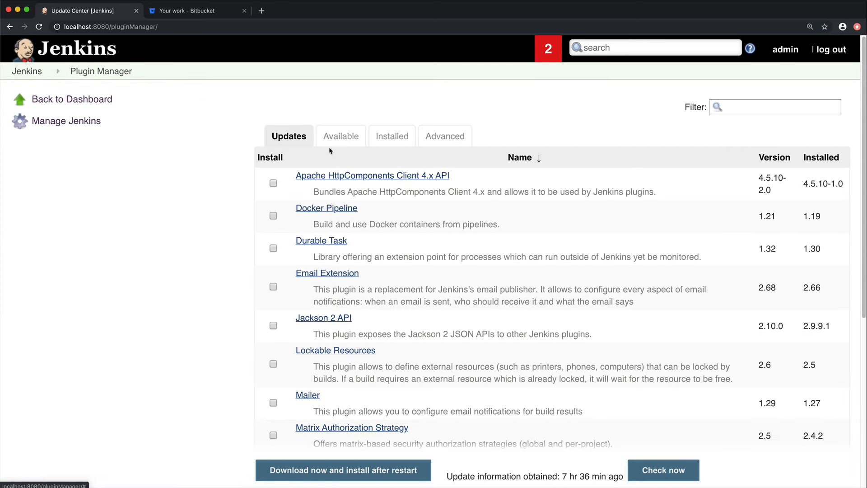
{"action": "left_click", "coordinate": [341, 136]}
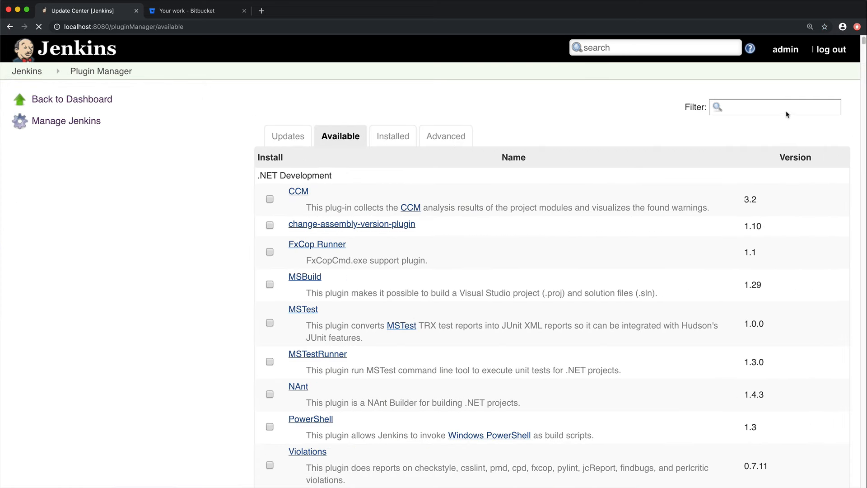
{"action": "type", "text": "Bitbucket Server"}
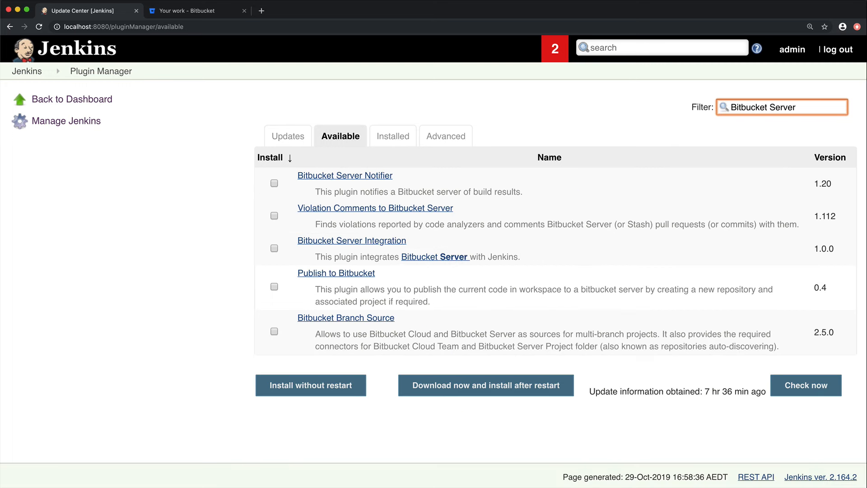
{"action": "left_click", "coordinate": [274, 248]}
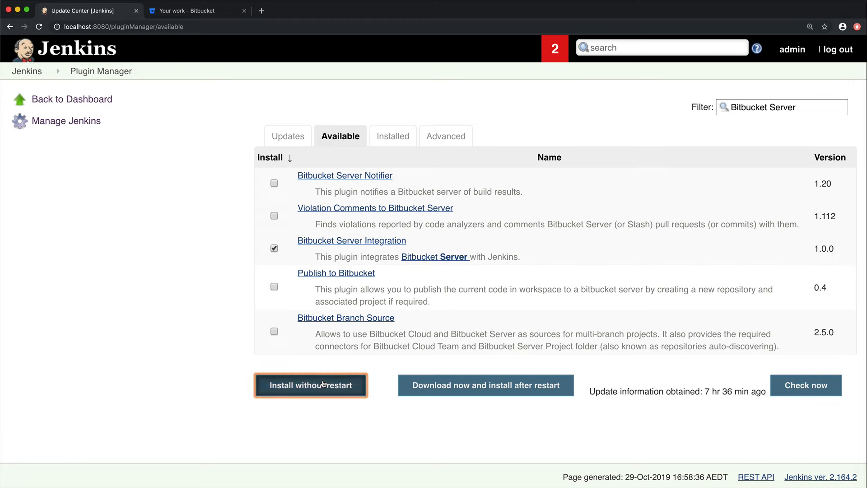
{"action": "left_click", "coordinate": [311, 385]}
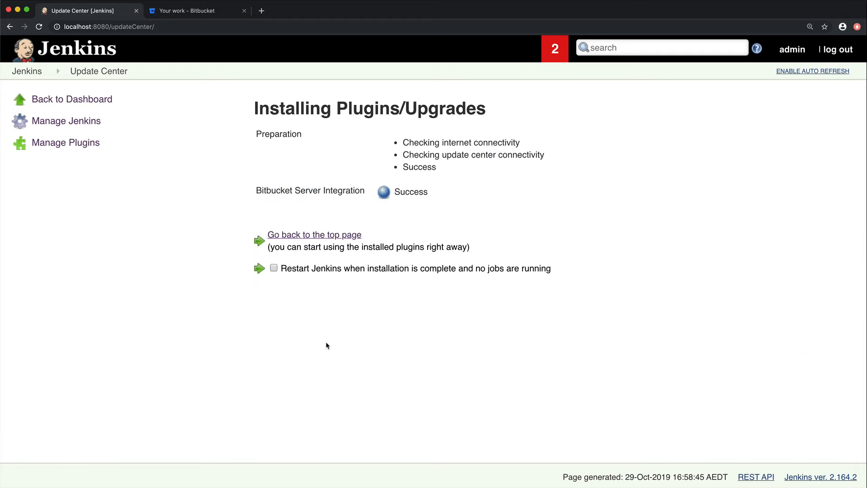
{"action": "mouse_move", "coordinate": [308, 230]}
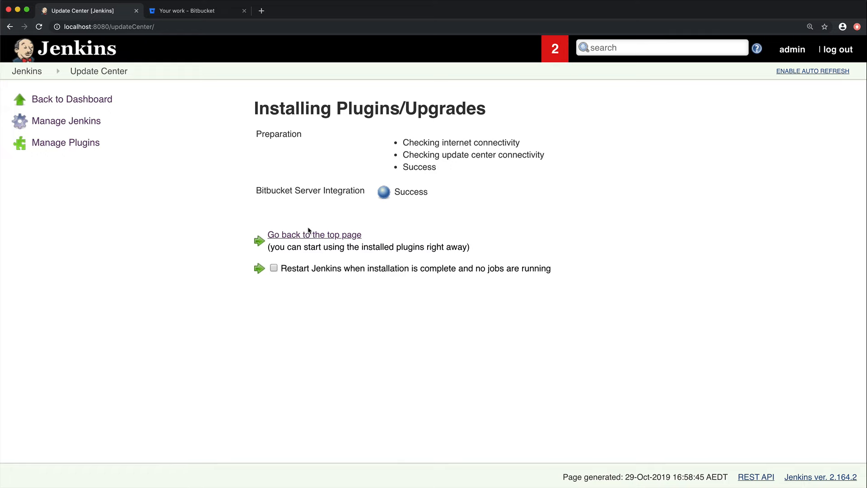
{"action": "left_click", "coordinate": [314, 234]}
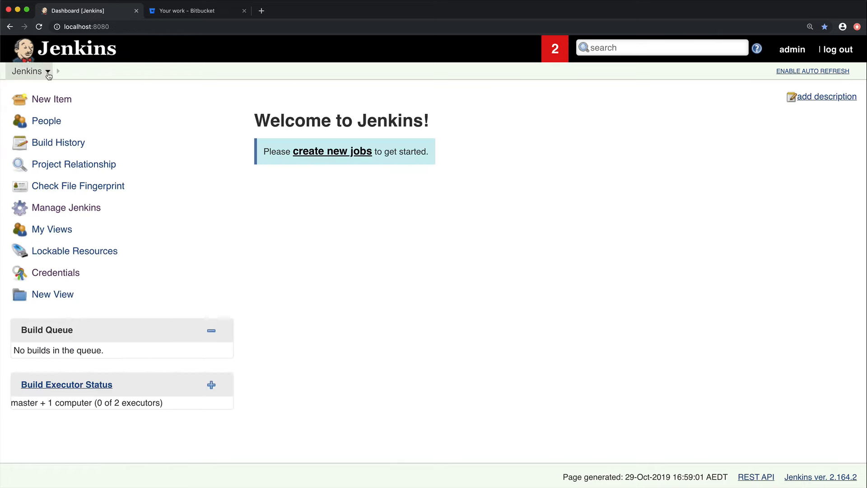
{"action": "left_click", "coordinate": [43, 71]}
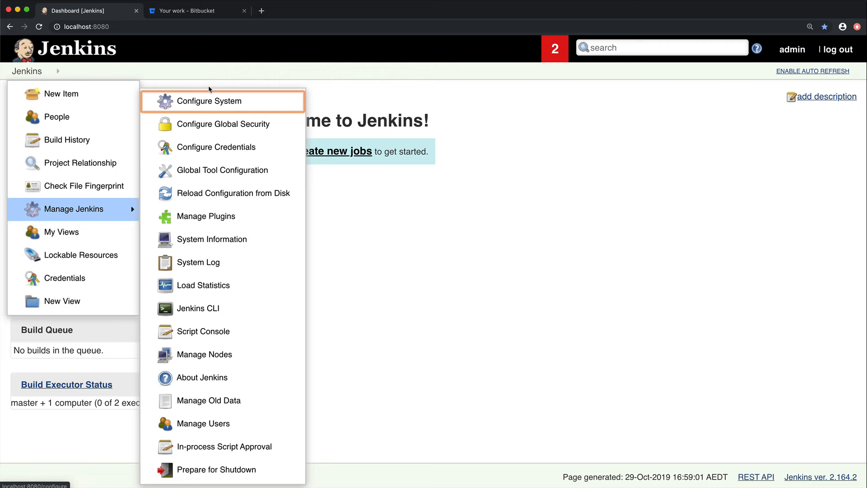
{"action": "left_click", "coordinate": [208, 100]}
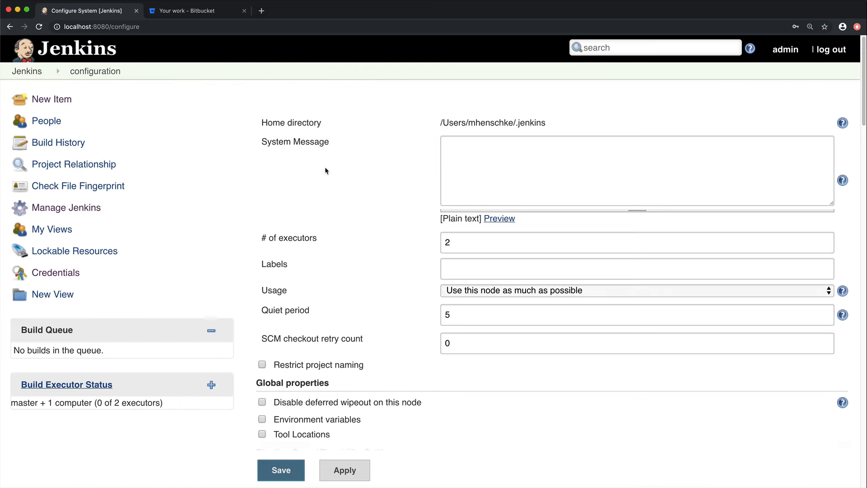
{"action": "scroll", "scroll_direction": "down", "scroll_amount": 3}
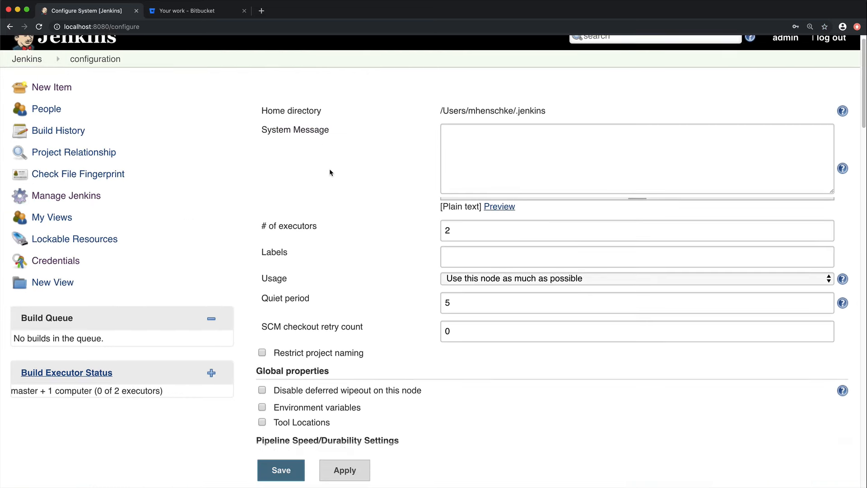
{"action": "scroll", "scroll_direction": "down", "scroll_amount": 3}
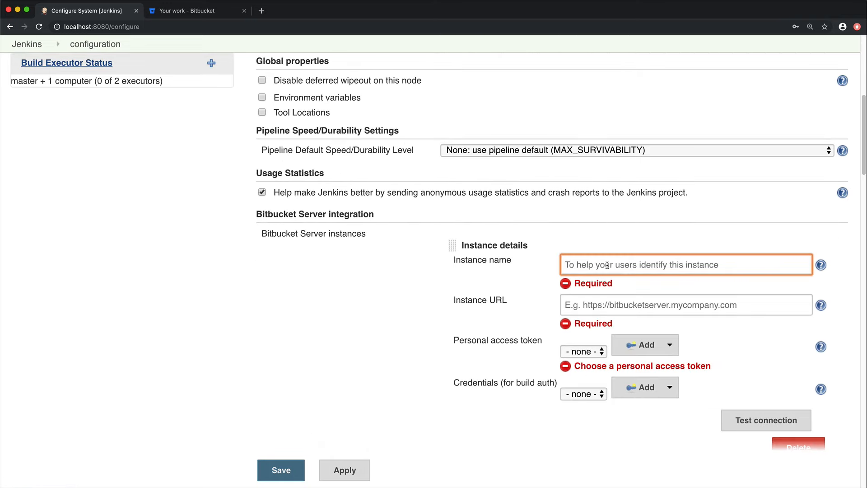
{"action": "type", "text": "Bitbucket Server"}
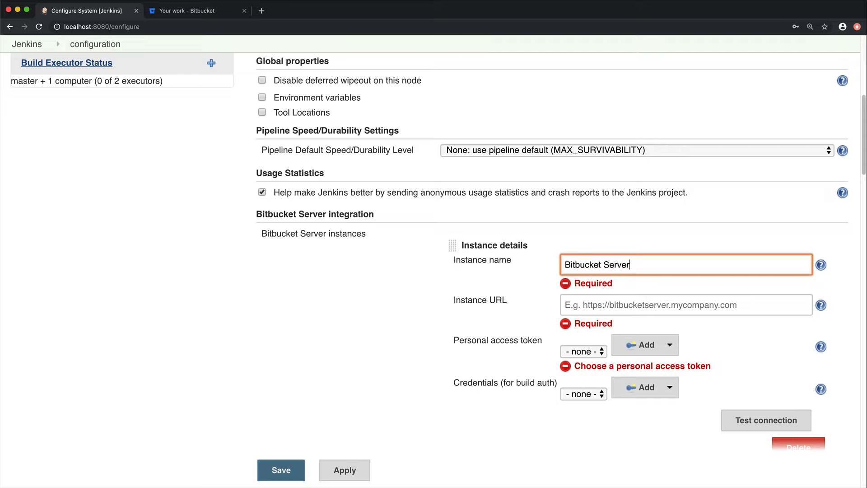
{"action": "type", "text": "h"}
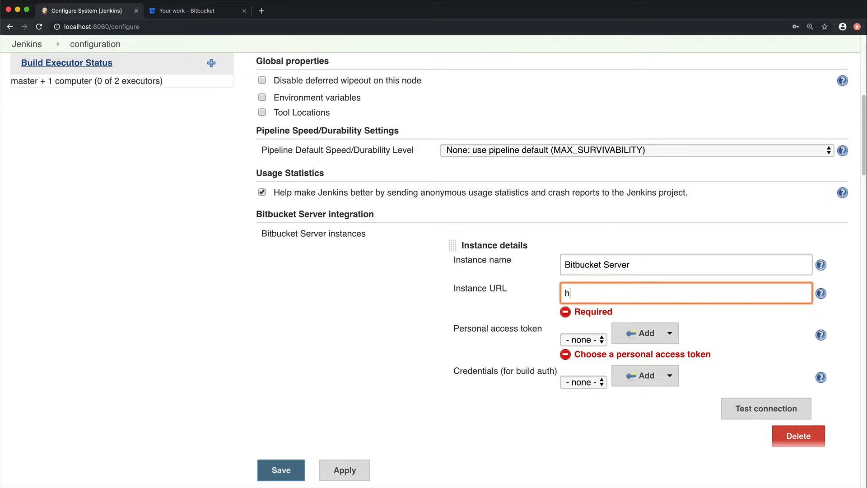
{"action": "type", "text": "ttp://"}
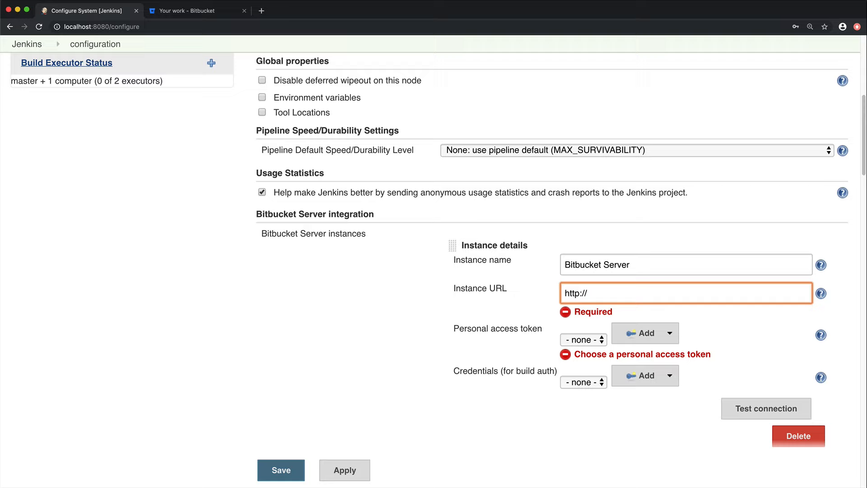
{"action": "type", "text": "localhost:"}
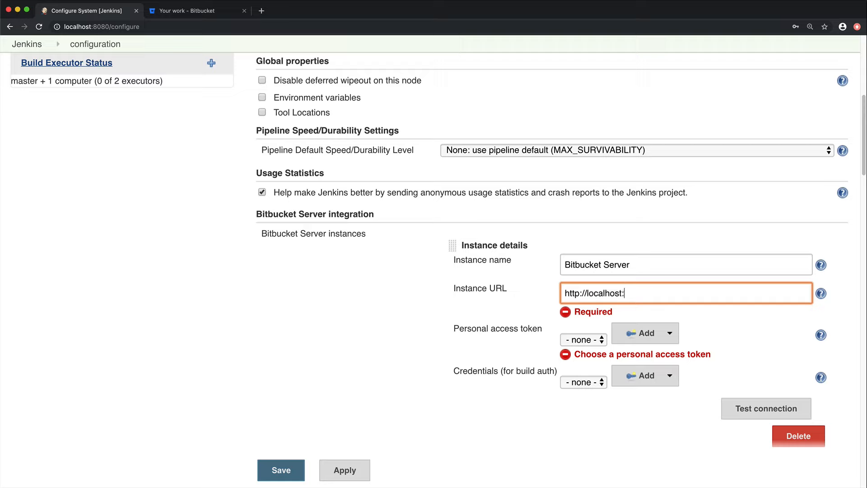
{"action": "type", "text": "7990/bitbucket"}
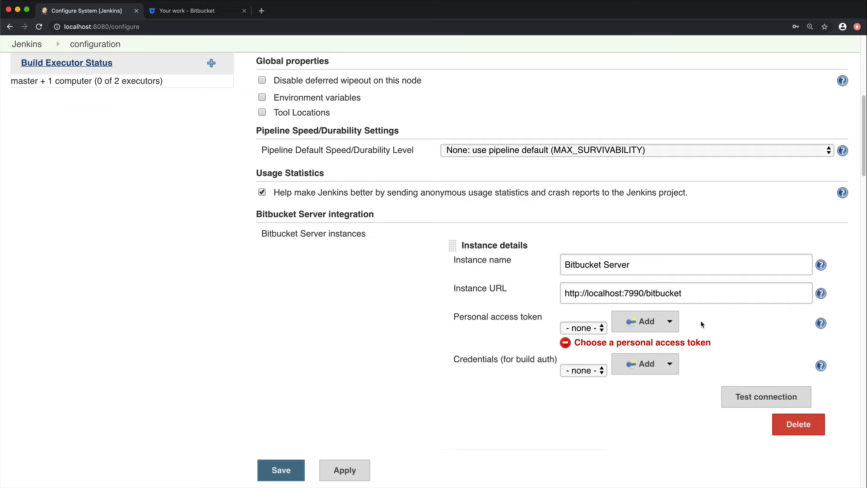
Step: Create a Bitbucket personal access token 'Jenkins Auth' with Admin permissions and copy it
{"action": "left_click", "coordinate": [191, 10]}
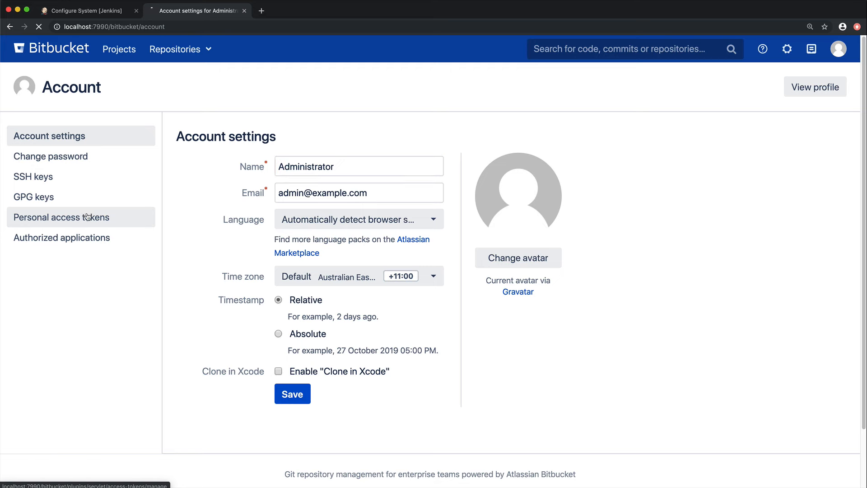
{"action": "left_click", "coordinate": [61, 217]}
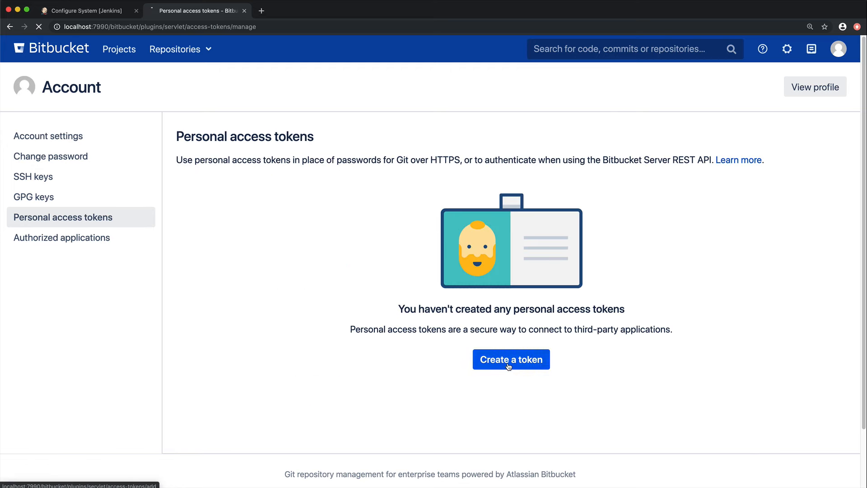
{"action": "left_click", "coordinate": [512, 360]}
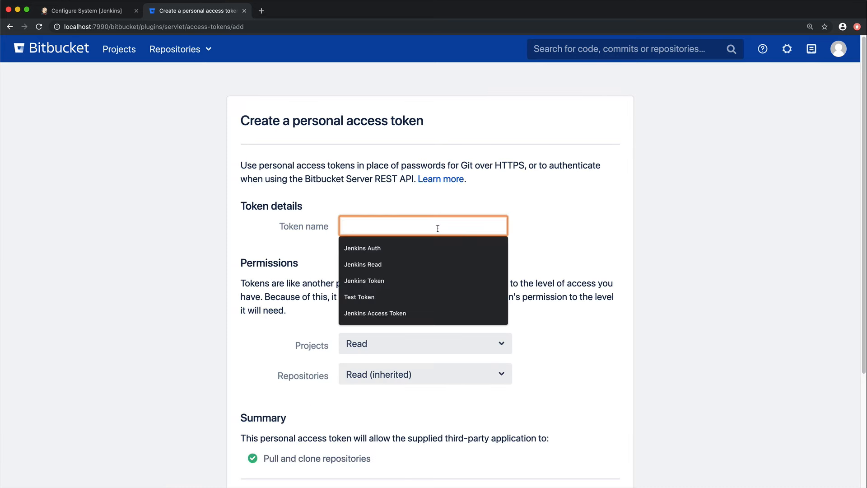
{"action": "left_click", "coordinate": [363, 248]}
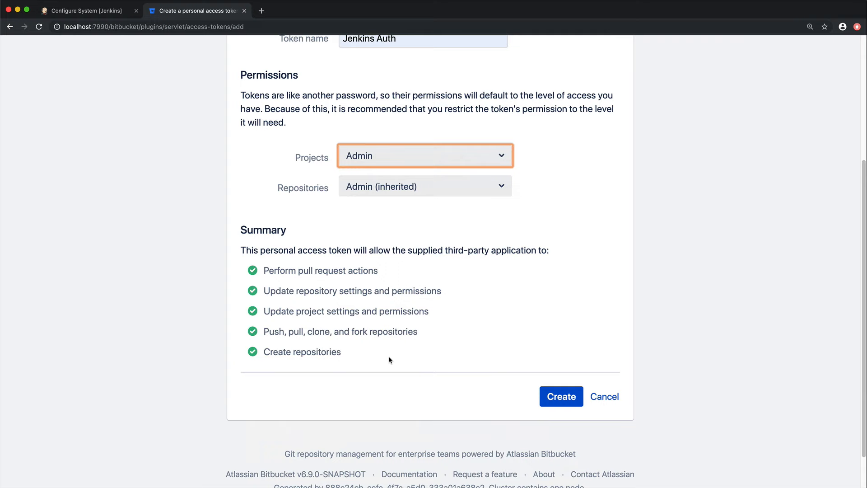
{"action": "left_click", "coordinate": [561, 395]}
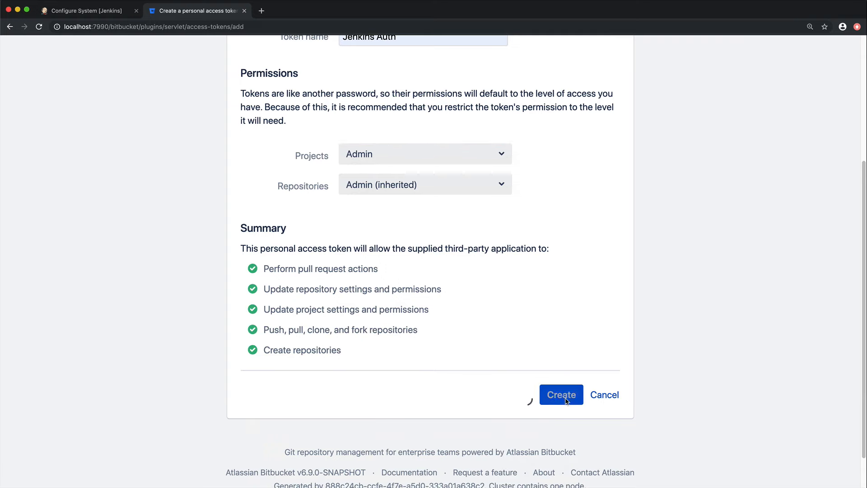
{"action": "left_click", "coordinate": [561, 395]}
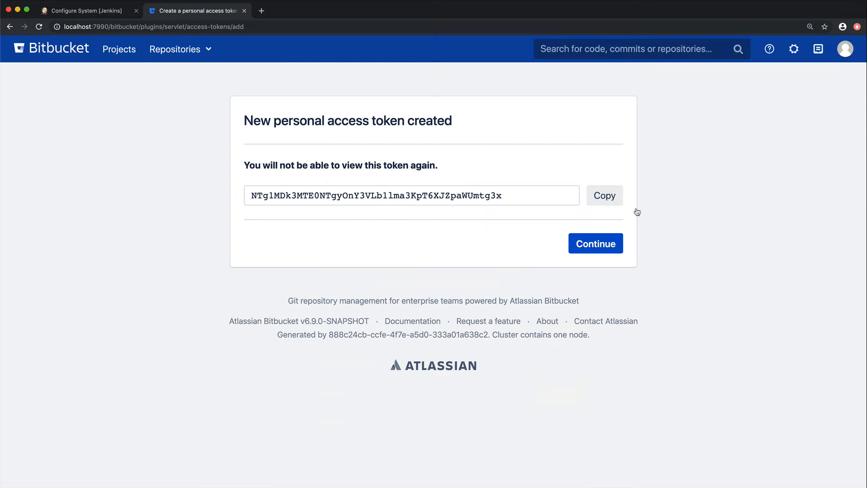
{"action": "left_click", "coordinate": [605, 196]}
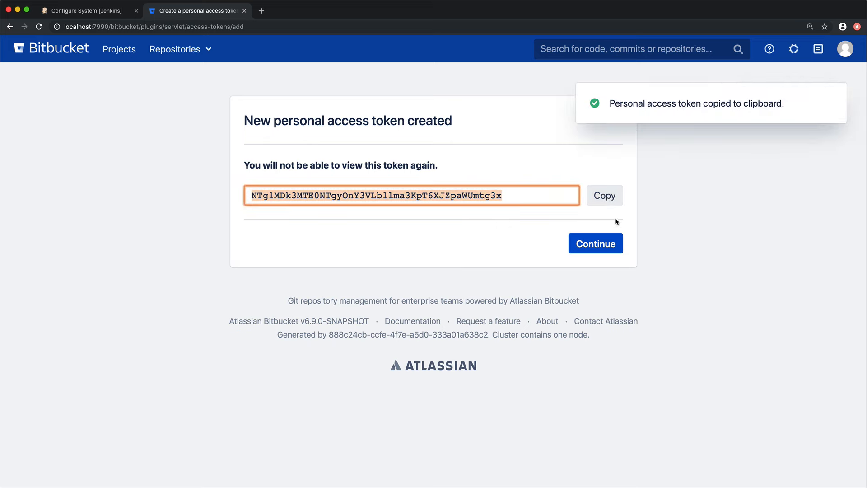
{"action": "left_click", "coordinate": [596, 244]}
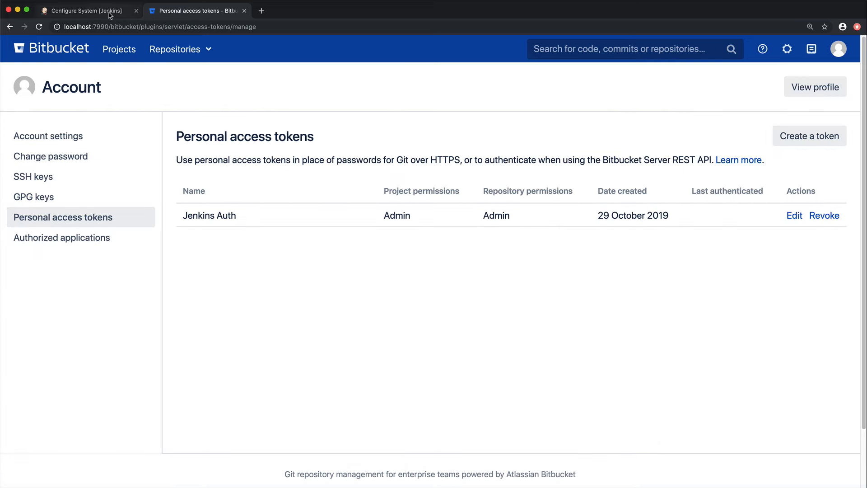
Step: Add a Bitbucket personal access token credential 'Bitbucket Token' and select it for the instance
{"action": "left_click", "coordinate": [82, 9]}
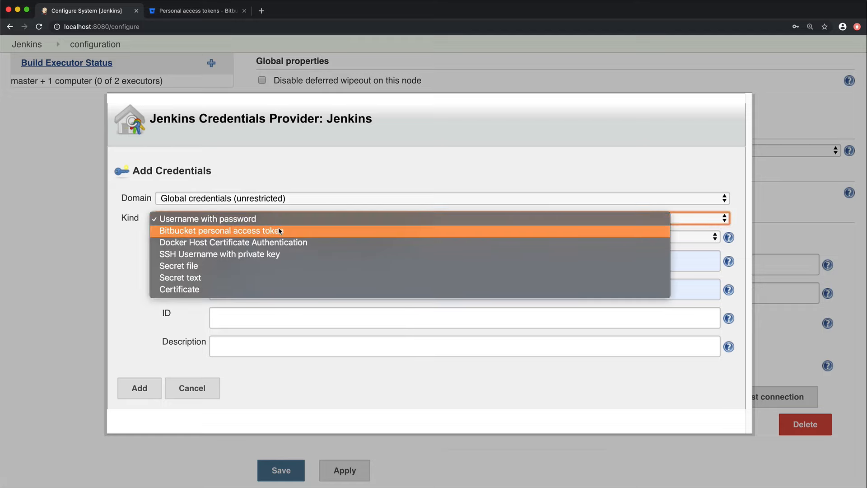
{"action": "left_click", "coordinate": [219, 231]}
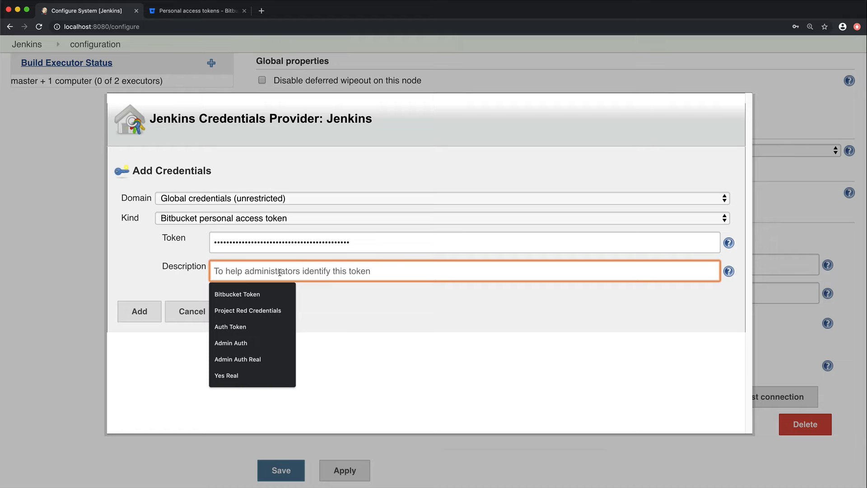
{"action": "left_click", "coordinate": [238, 294]}
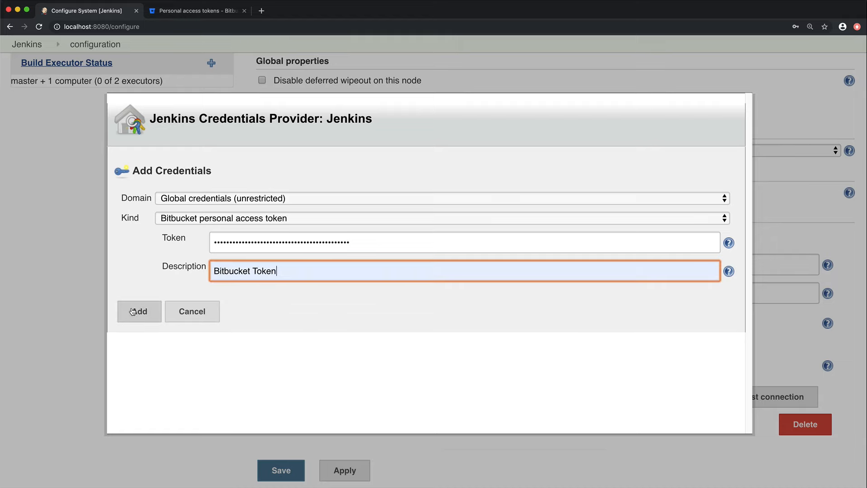
{"action": "left_click", "coordinate": [139, 311]}
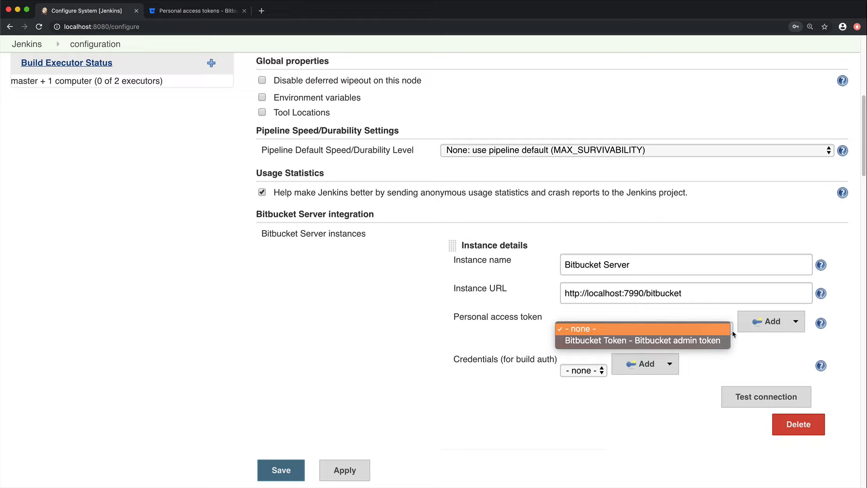
{"action": "left_click", "coordinate": [642, 341]}
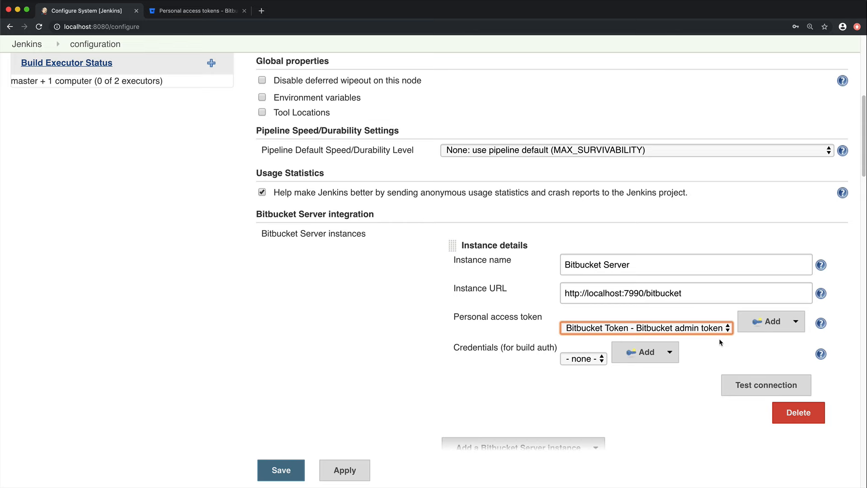
Step: Add an admin username-with-password credential described as 'Project Red Credentials'
{"action": "left_click", "coordinate": [645, 352]}
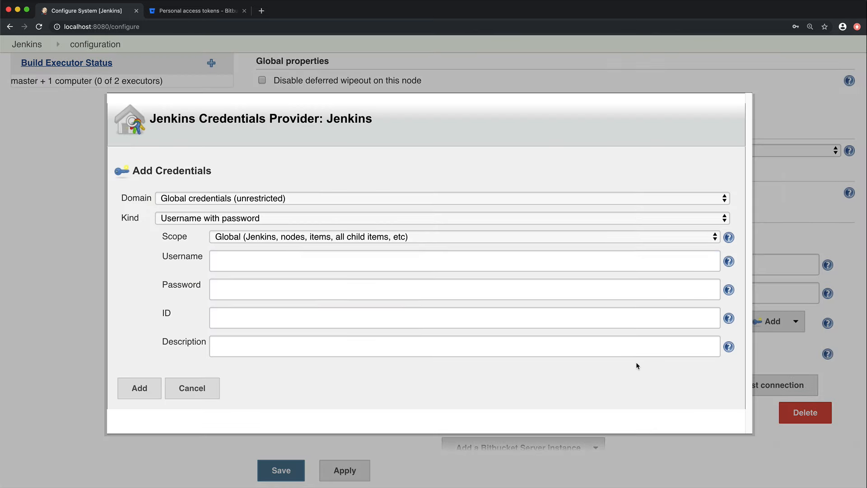
{"action": "left_click", "coordinate": [441, 225]}
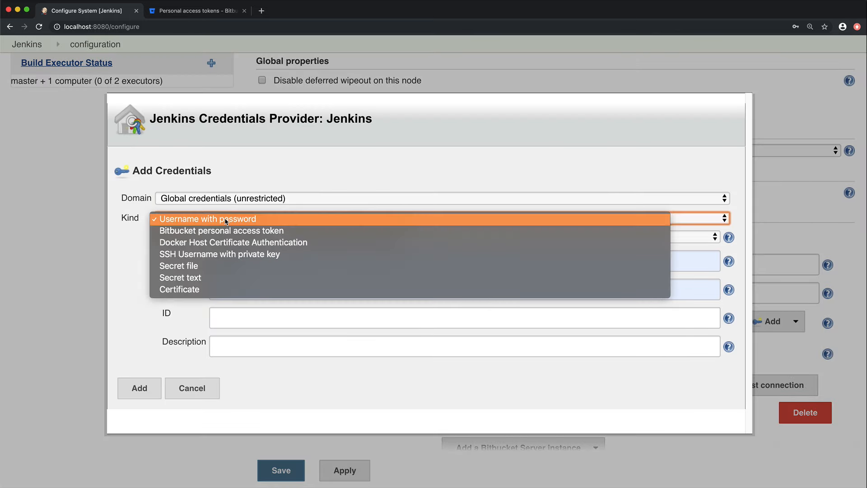
{"action": "left_click", "coordinate": [208, 218]}
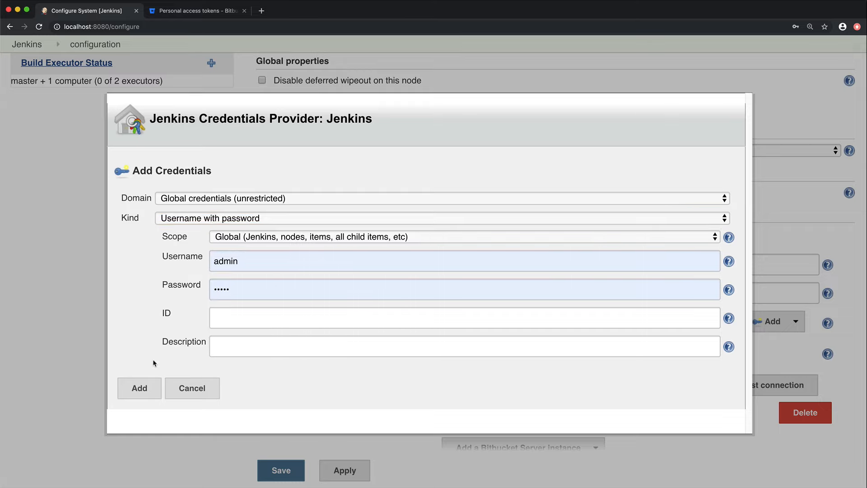
{"action": "left_click", "coordinate": [460, 294]}
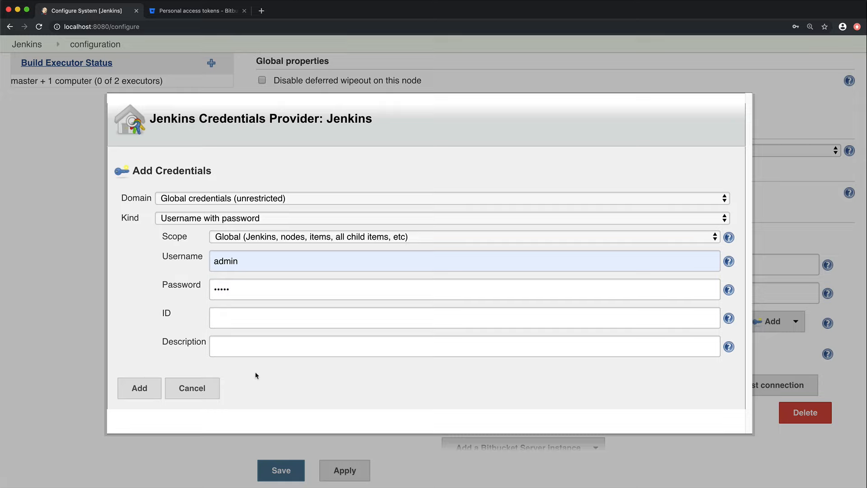
{"action": "type", "text": "Project Red Credentials"}
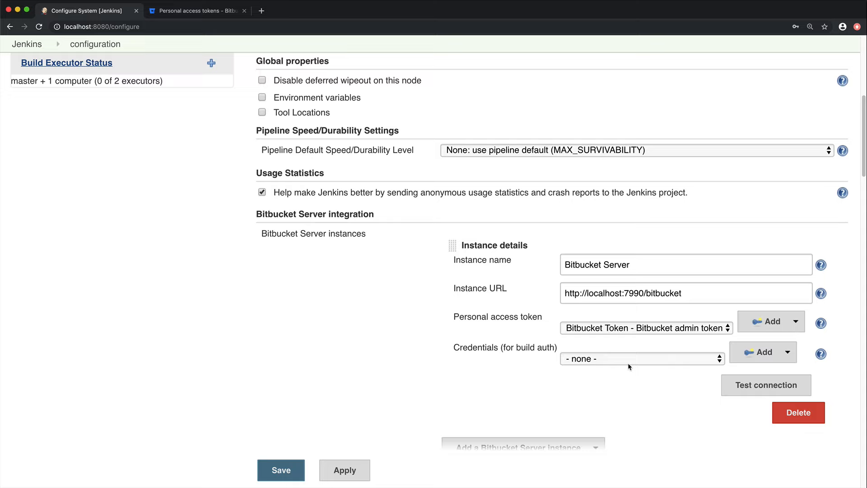
Step: Select admin 'Project Red Credentials' for build auth and test the Bitbucket connection
{"action": "left_click", "coordinate": [642, 359]}
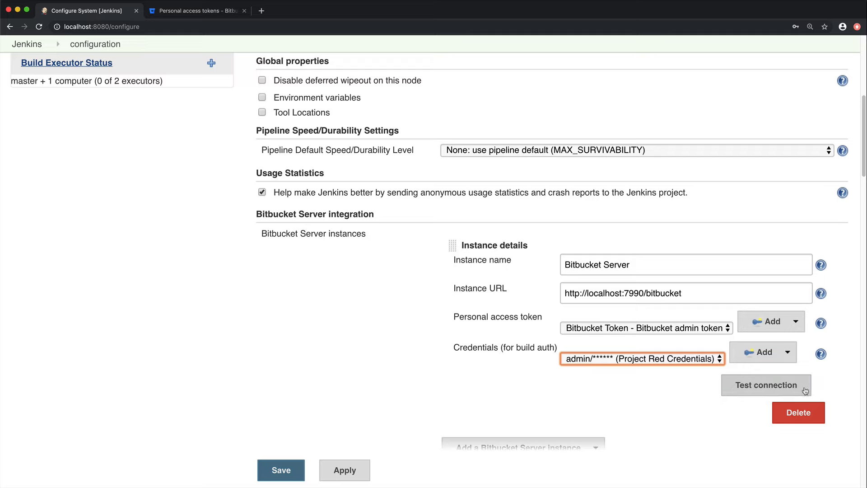
{"action": "left_click", "coordinate": [767, 385]}
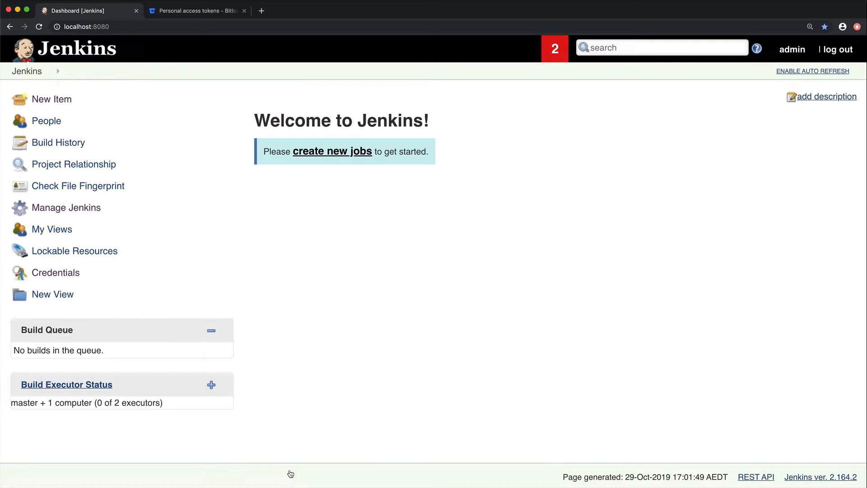
{"action": "mouse_move", "coordinate": [303, 383]}
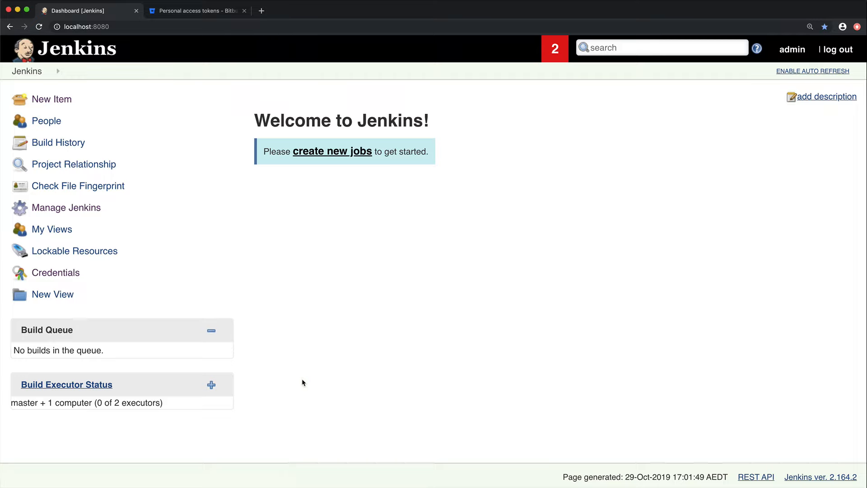
{"action": "mouse_move", "coordinate": [305, 280]}
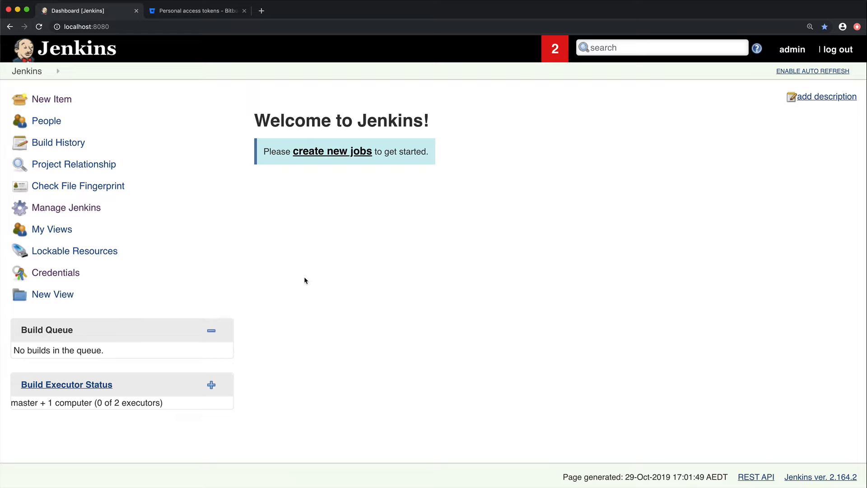
Step: Start a New Item and enter the name 'Project Red'
{"action": "left_click", "coordinate": [52, 98]}
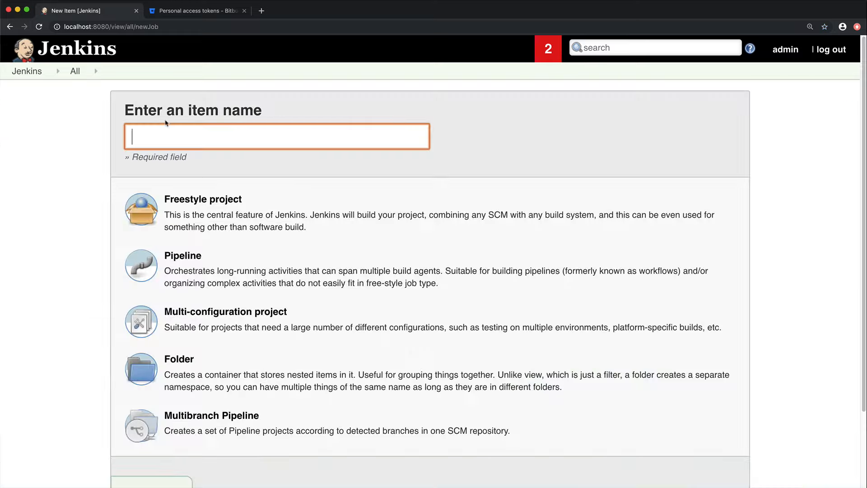
{"action": "left_click", "coordinate": [277, 137]}
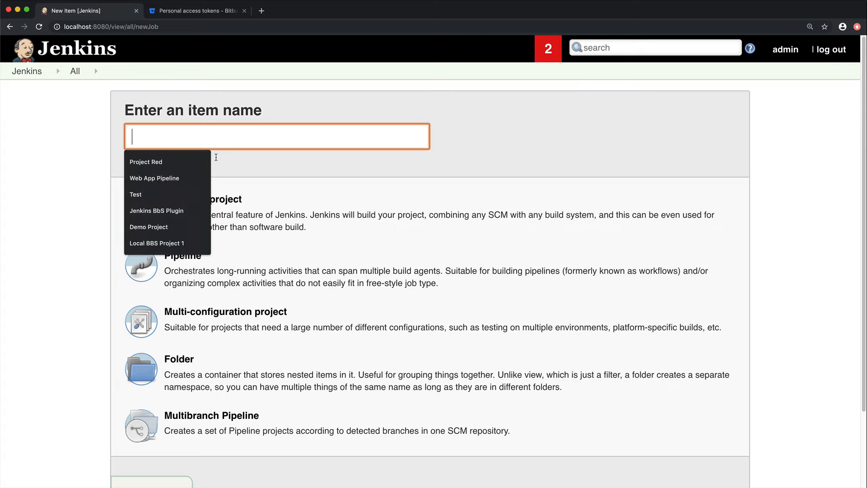
{"action": "left_click", "coordinate": [146, 162]}
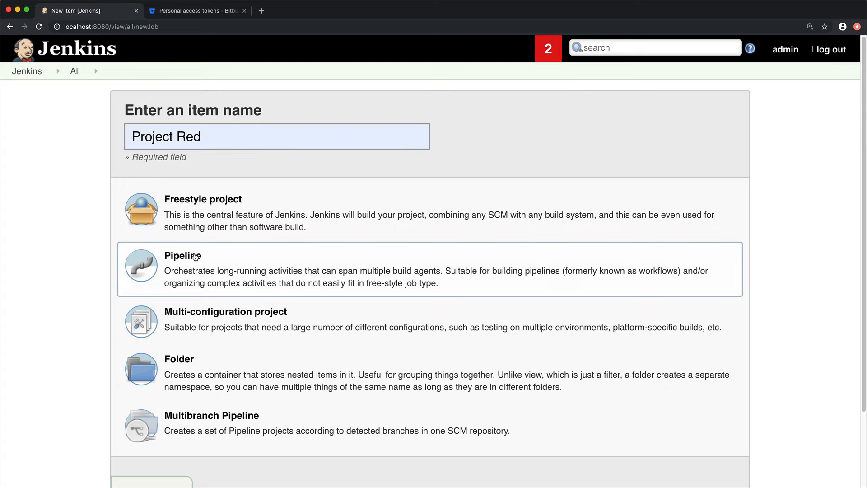
Step: Make Project Red a Pipeline and enable the Bitbucket Server trigger build after push
{"action": "left_click", "coordinate": [191, 256]}
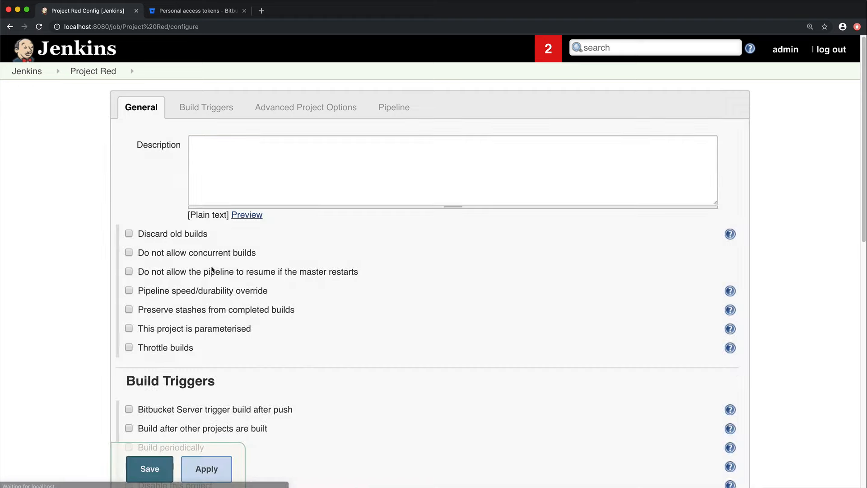
{"action": "scroll", "scroll_direction": "down", "scroll_amount": 3}
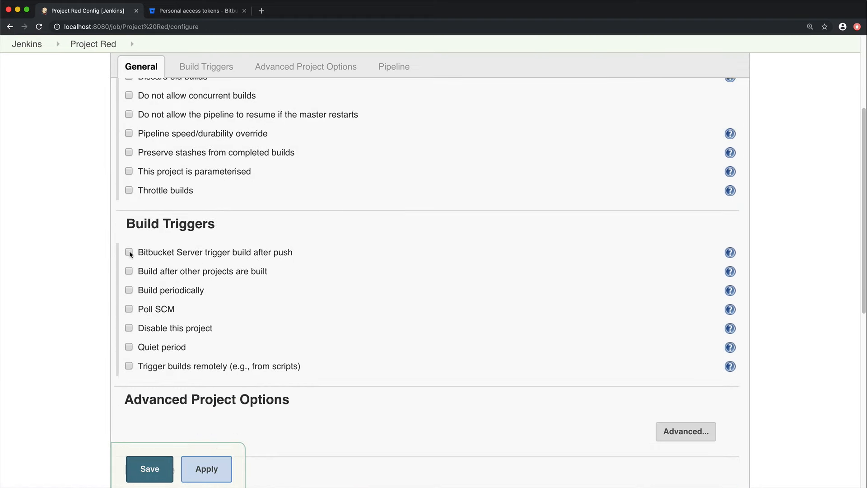
{"action": "left_click", "coordinate": [129, 252]}
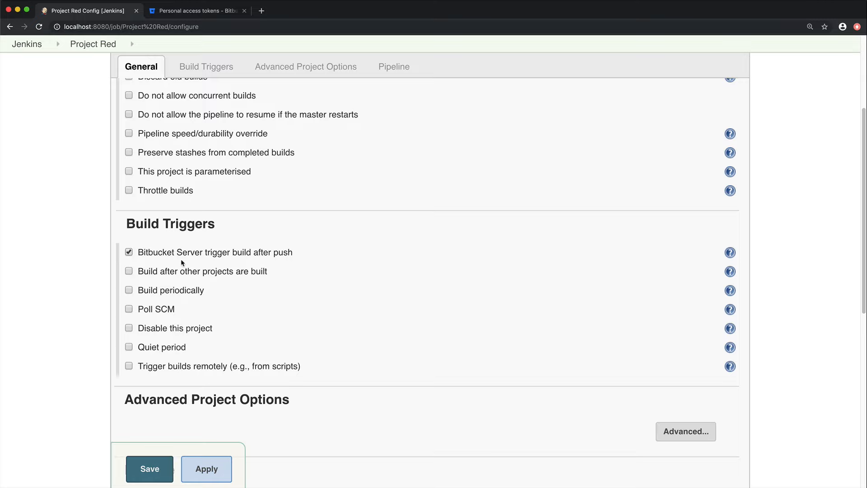
{"action": "mouse_move", "coordinate": [301, 264]}
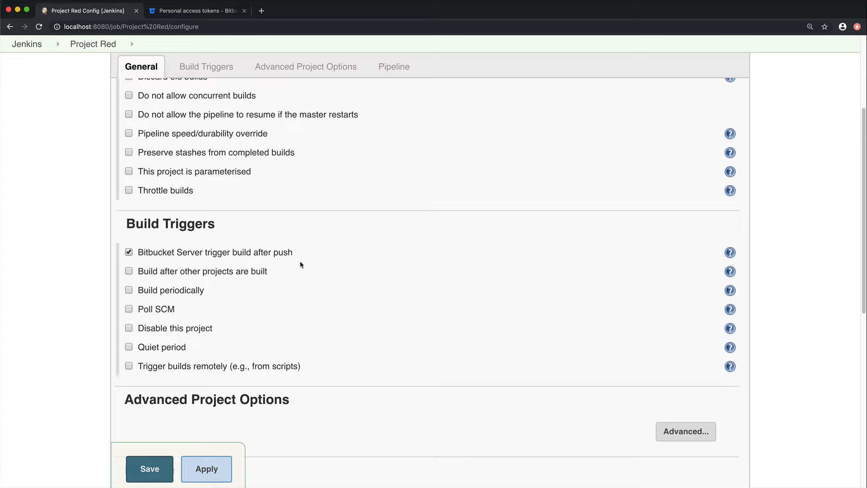
Step: Set the pipeline definition to load the script from SCM via Bitbucket Server
{"action": "left_click", "coordinate": [305, 66]}
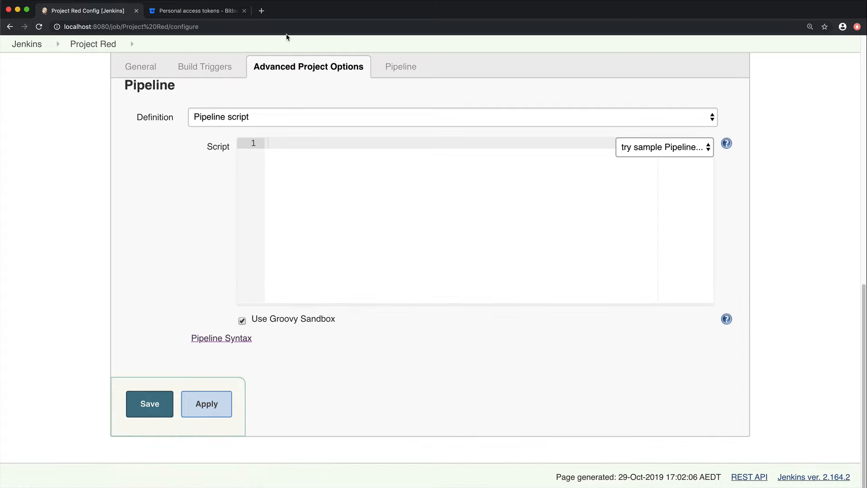
{"action": "left_click", "coordinate": [451, 131]}
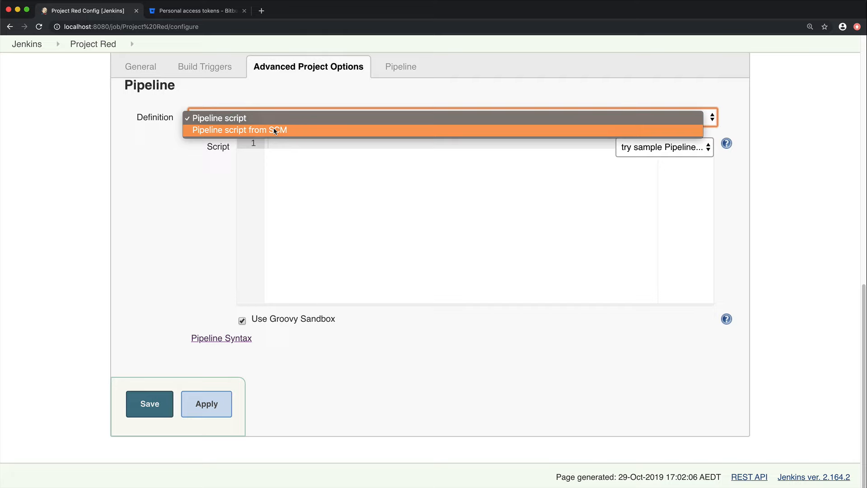
{"action": "left_click", "coordinate": [240, 130]}
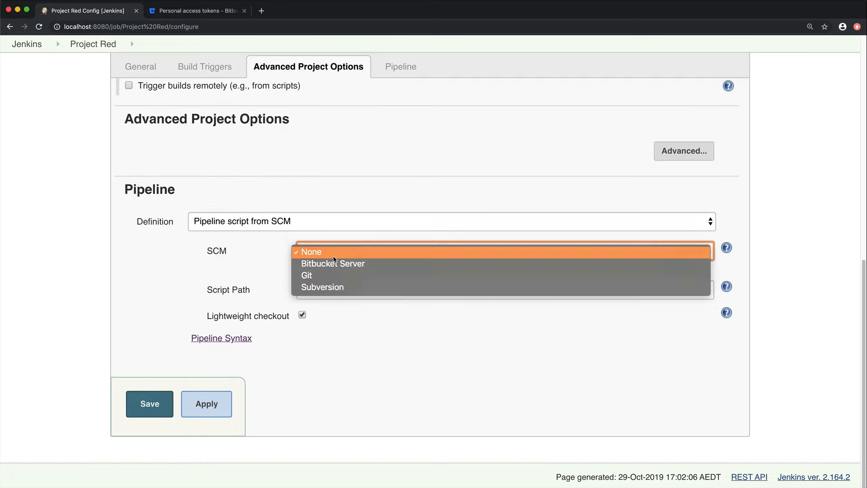
{"action": "left_click", "coordinate": [333, 264]}
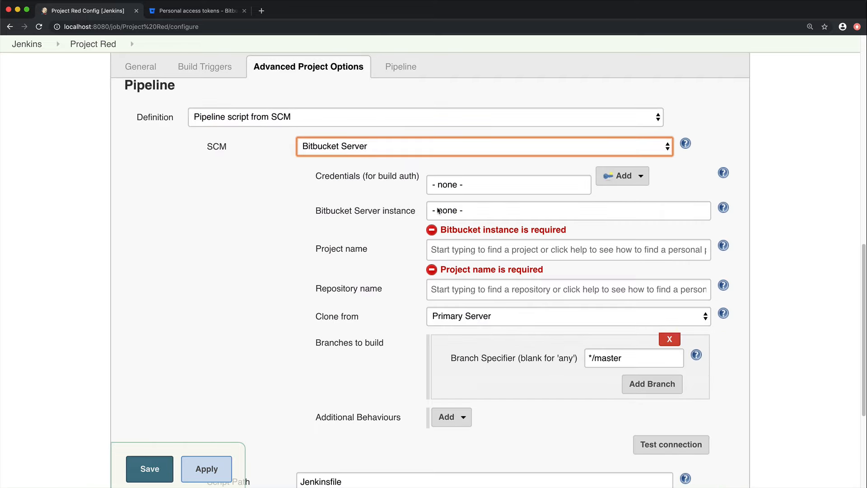
Step: Choose Project Red Credentials, the Bitbucket Server instance, project Project Red, repo Web App, cloning from Phobos
{"action": "left_click", "coordinate": [509, 185]}
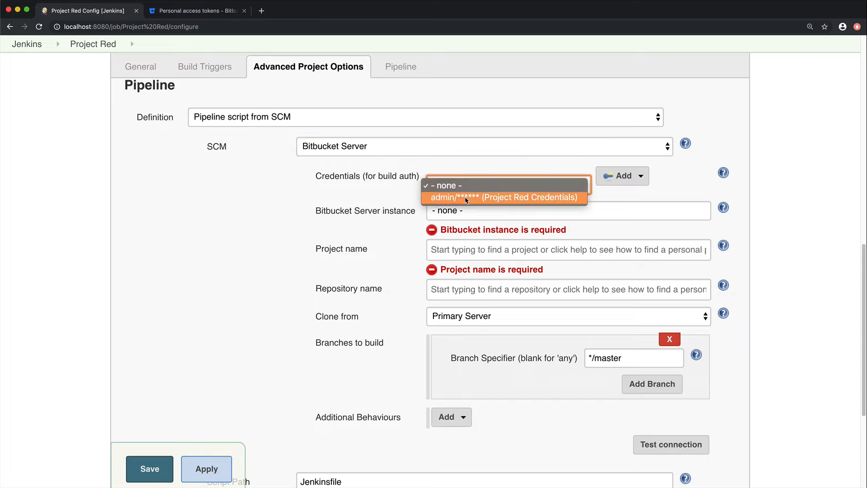
{"action": "left_click", "coordinate": [504, 197]}
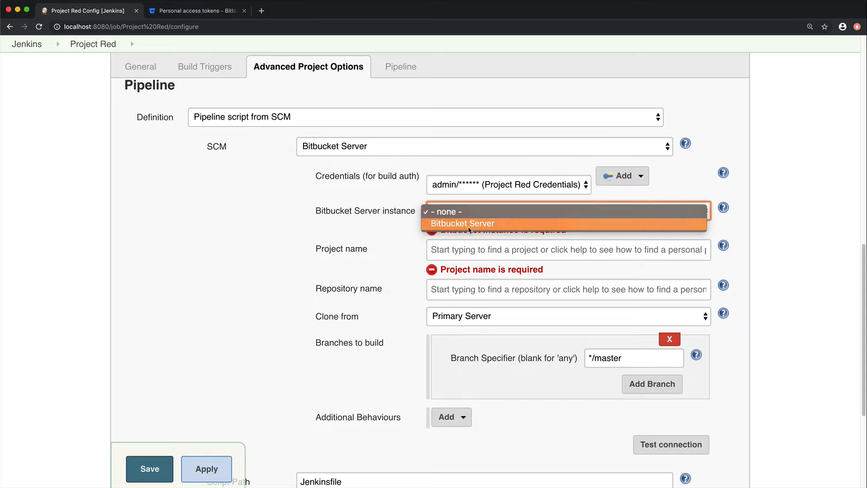
{"action": "left_click", "coordinate": [462, 224]}
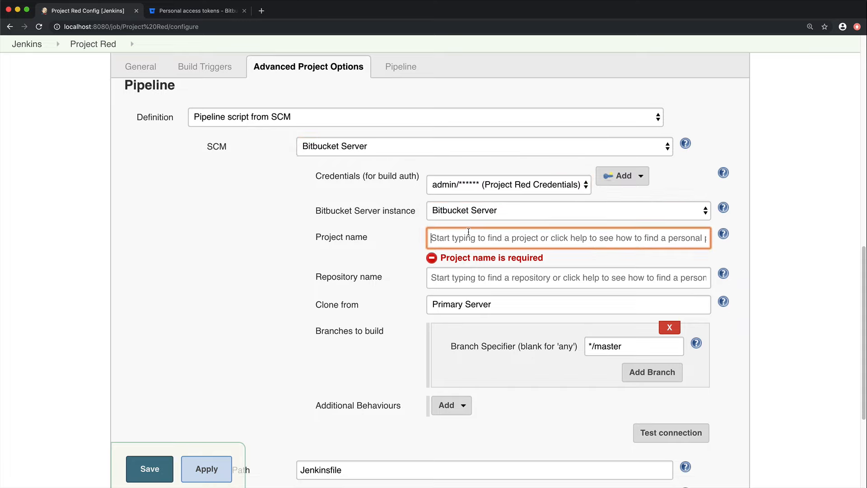
{"action": "type", "text": "Pro"}
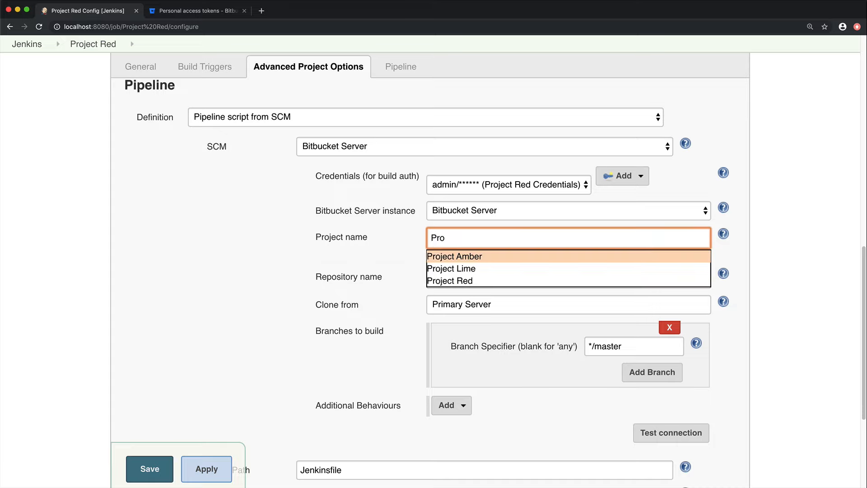
{"action": "left_click", "coordinate": [450, 280]}
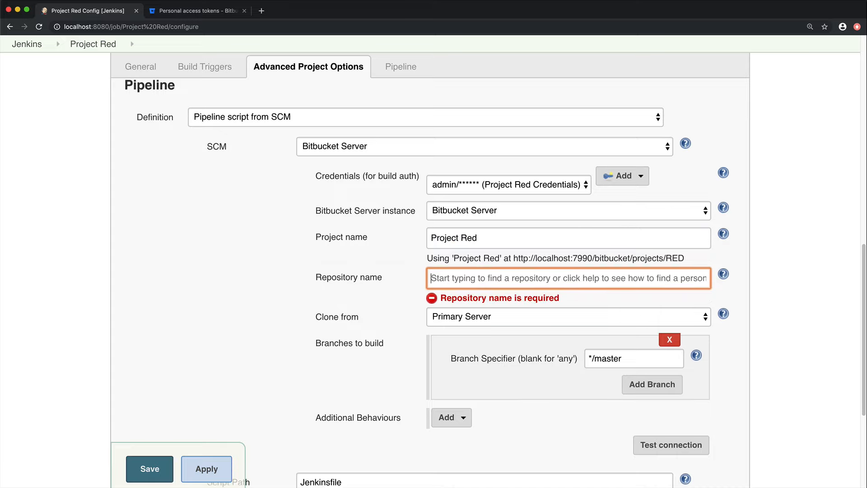
{"action": "type", "text": "Web App"}
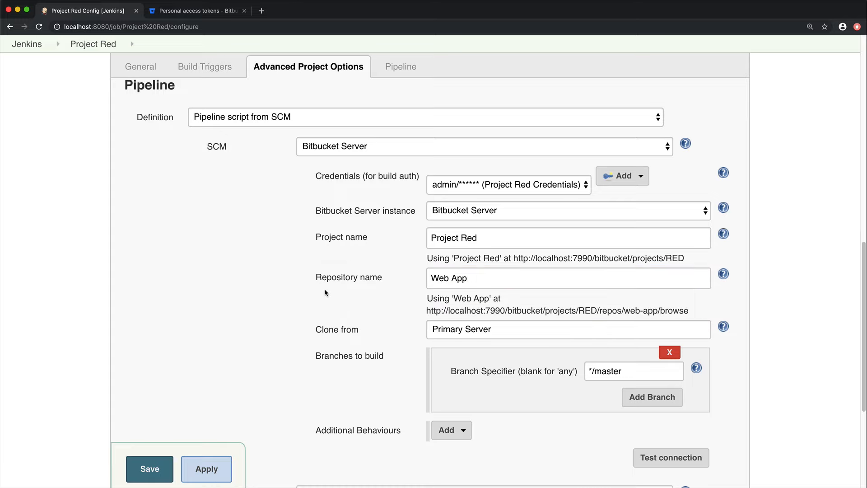
{"action": "mouse_move", "coordinate": [458, 332]}
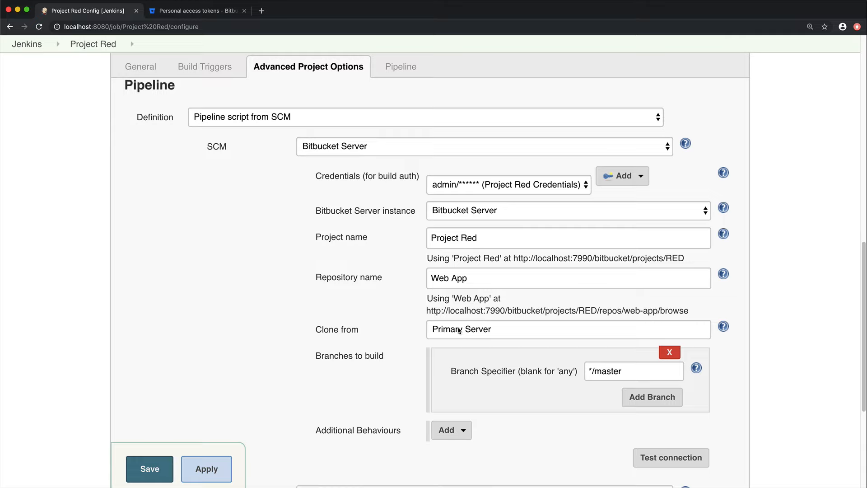
{"action": "left_click", "coordinate": [568, 329]}
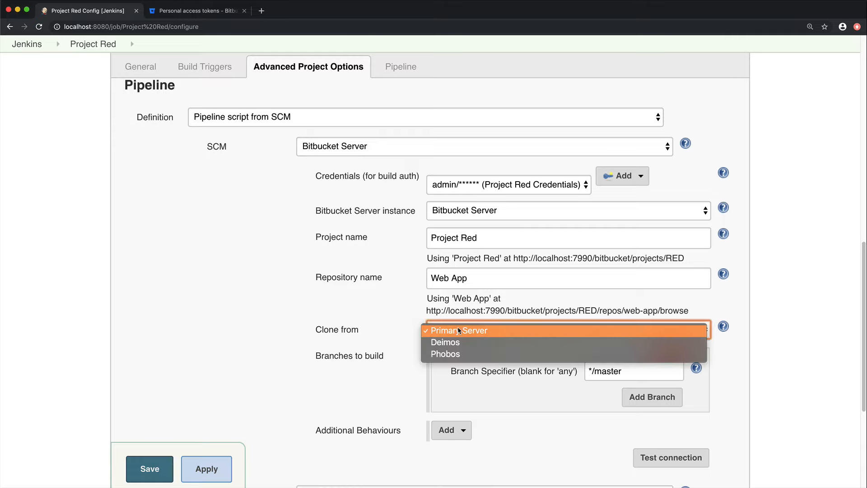
{"action": "mouse_move", "coordinate": [457, 357]}
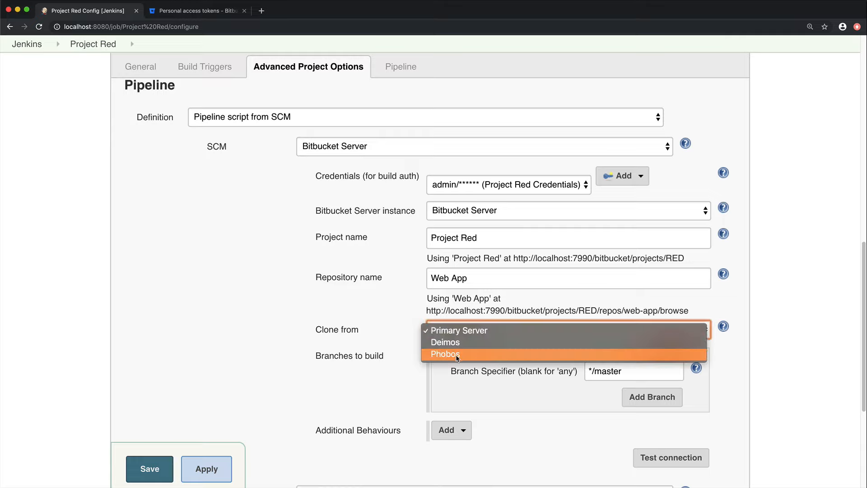
{"action": "left_click", "coordinate": [445, 354]}
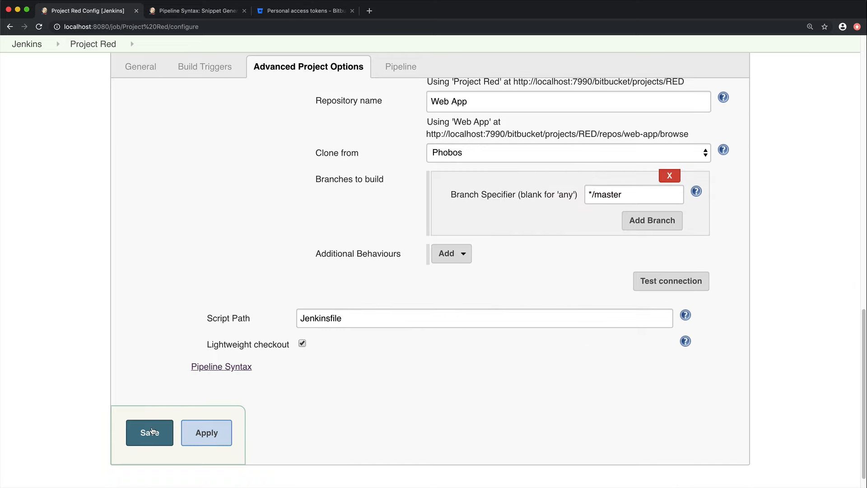
Step: Save the Project Red pipeline and run build #1 through all four stages
{"action": "left_click", "coordinate": [149, 433]}
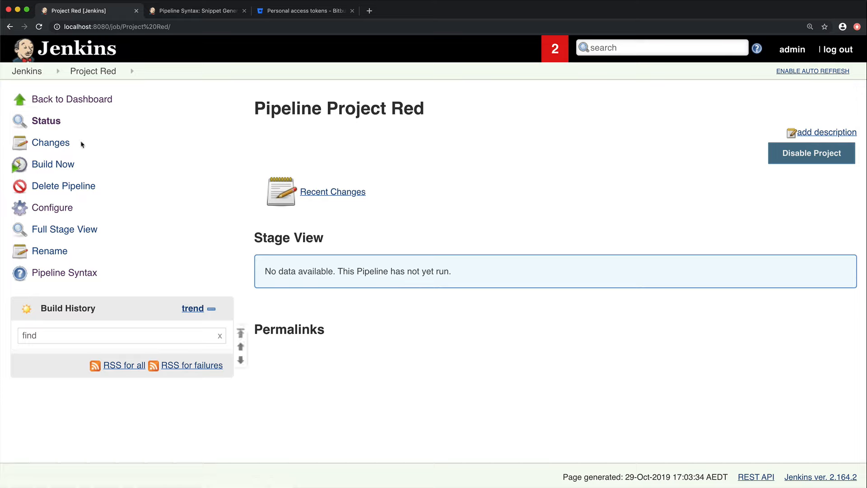
{"action": "left_click", "coordinate": [53, 164]}
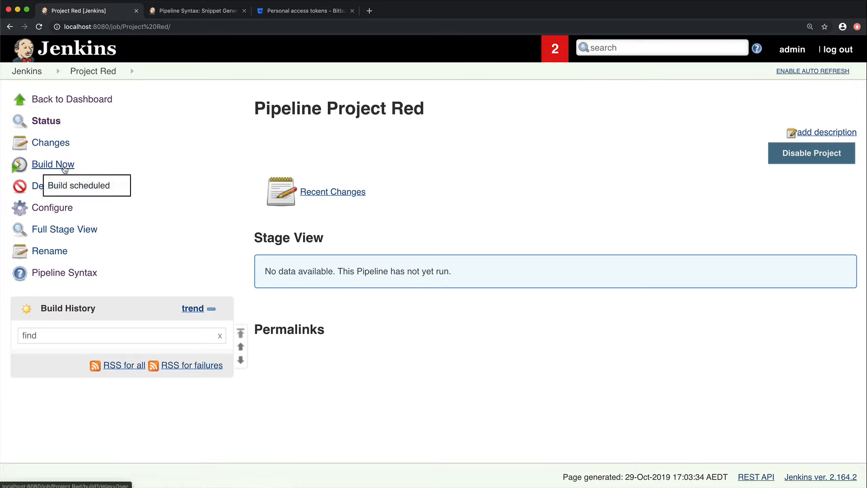
{"action": "mouse_move", "coordinate": [64, 167]}
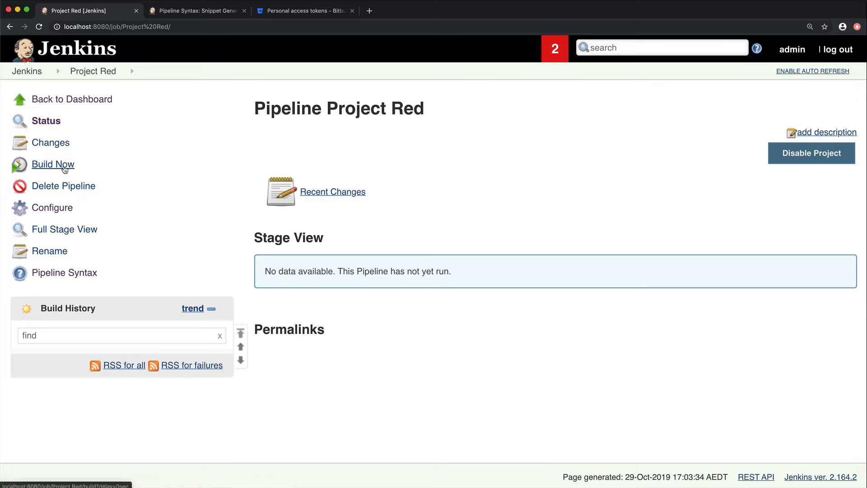
{"action": "left_click", "coordinate": [53, 164]}
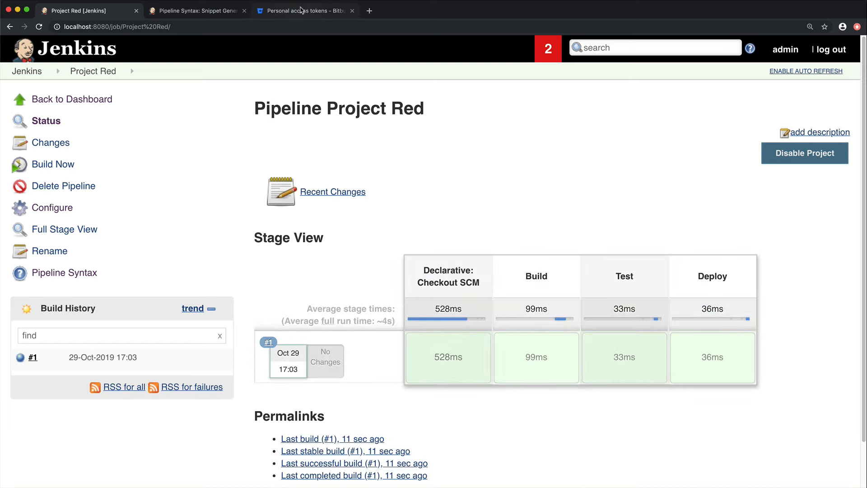
{"action": "mouse_move", "coordinate": [303, 11]}
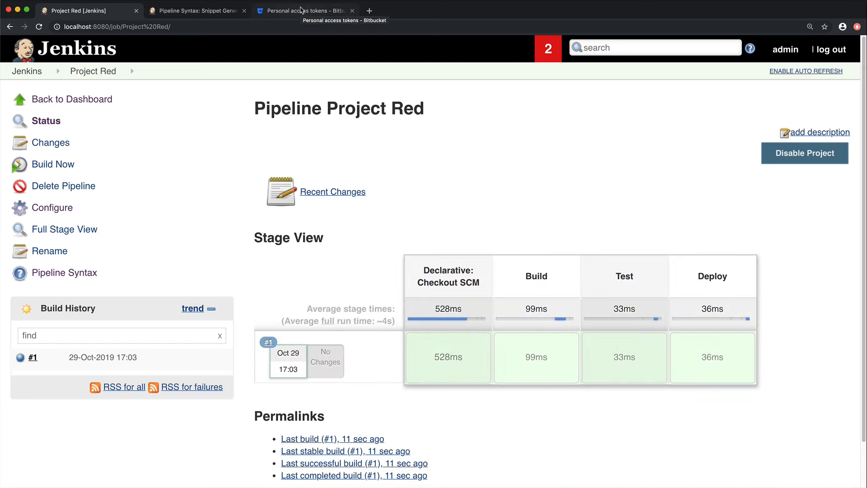
Step: In Bitbucket, open the Web App repository's webhooks settings to confirm the Jenkins webhook
{"action": "left_click", "coordinate": [307, 11]}
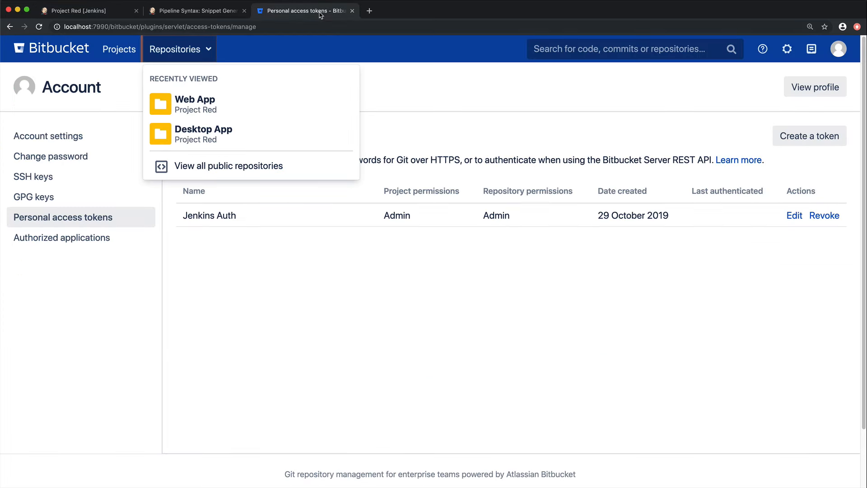
{"action": "mouse_move", "coordinate": [190, 110]}
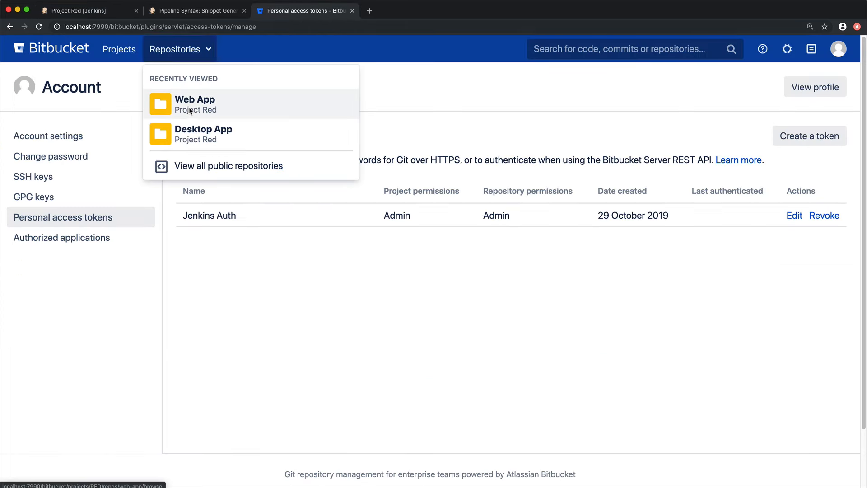
{"action": "left_click", "coordinate": [195, 104]}
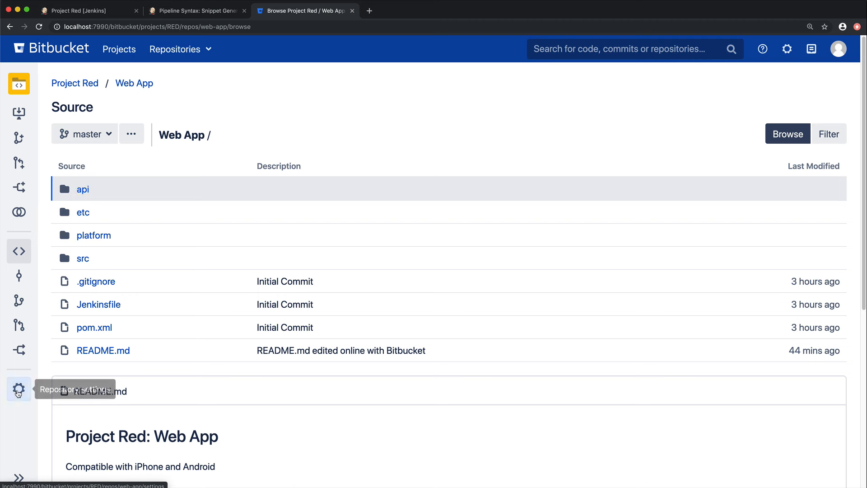
{"action": "left_click", "coordinate": [19, 389]}
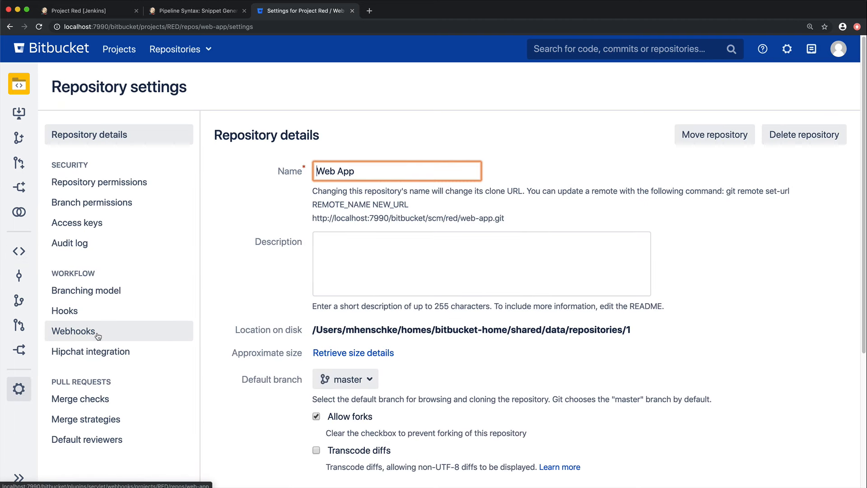
{"action": "left_click", "coordinate": [73, 332]}
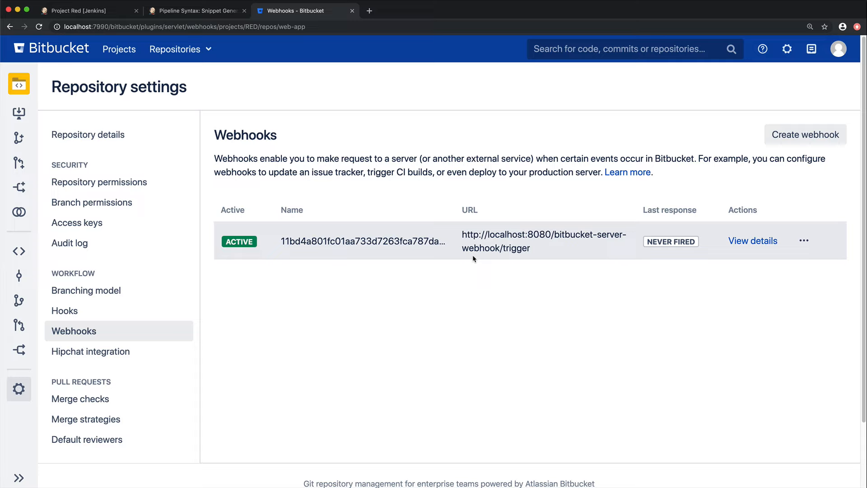
{"action": "mouse_move", "coordinate": [441, 230]}
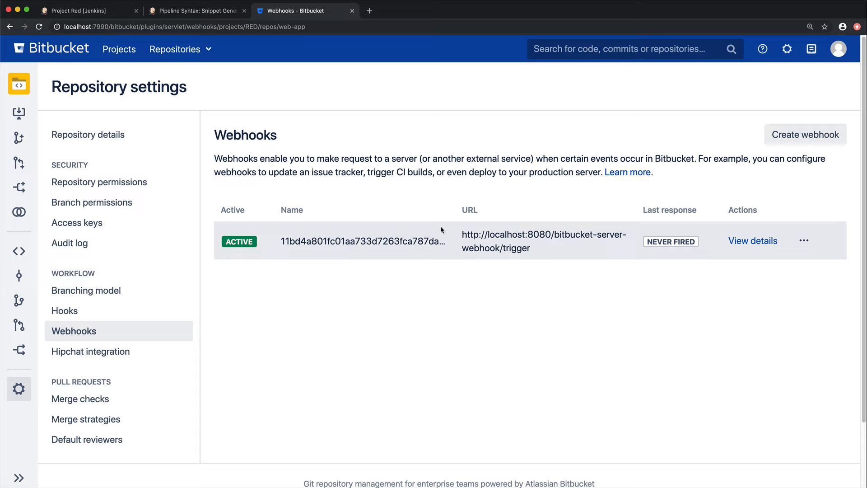
{"action": "mouse_move", "coordinate": [18, 276]}
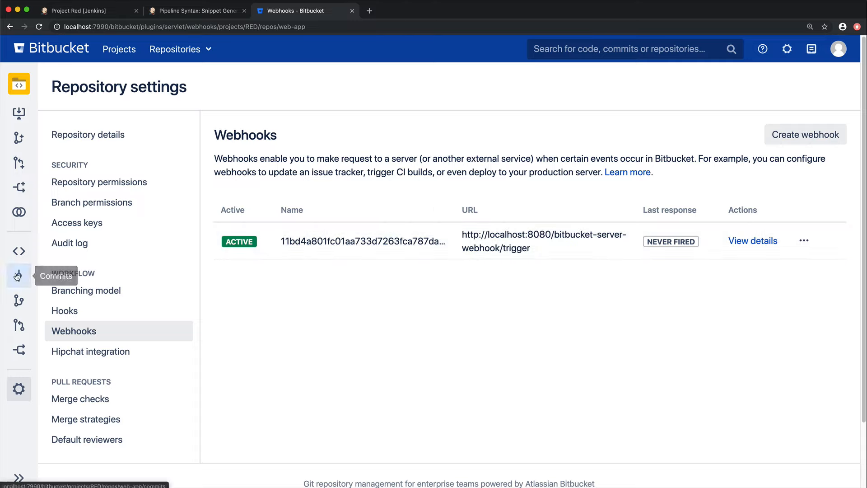
Step: Show the latest commit's build status: Project Red #1 successful
{"action": "left_click", "coordinate": [18, 275]}
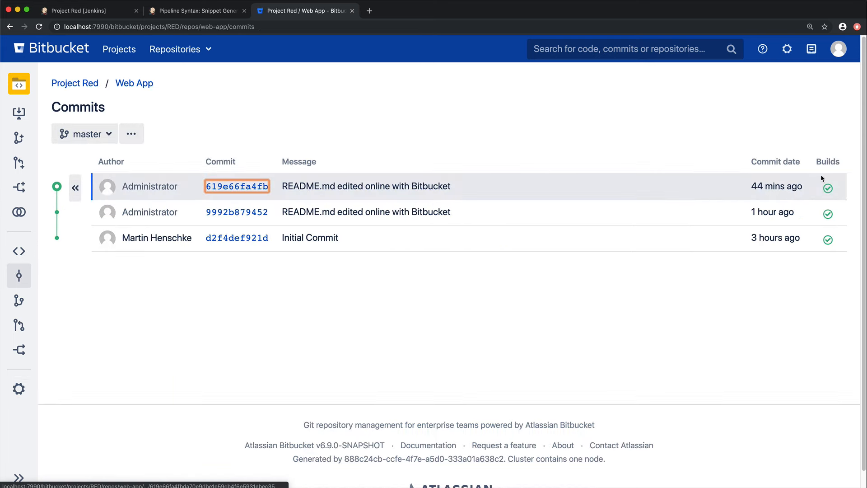
{"action": "left_click", "coordinate": [827, 188]}
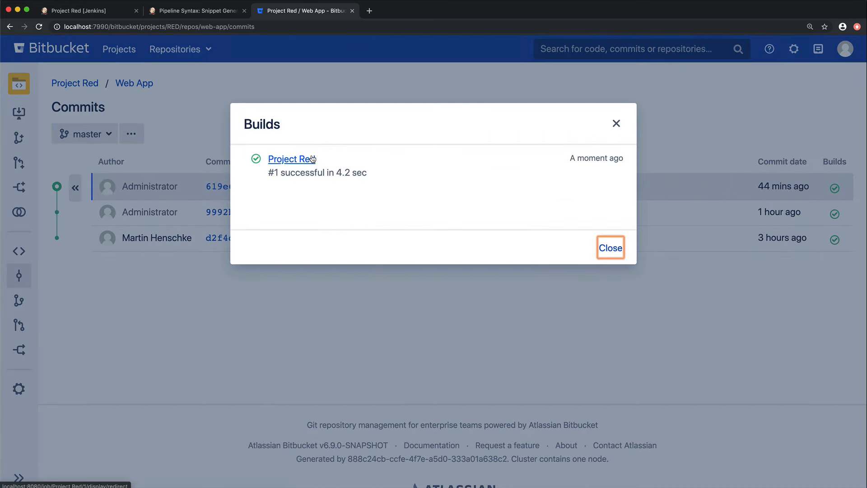